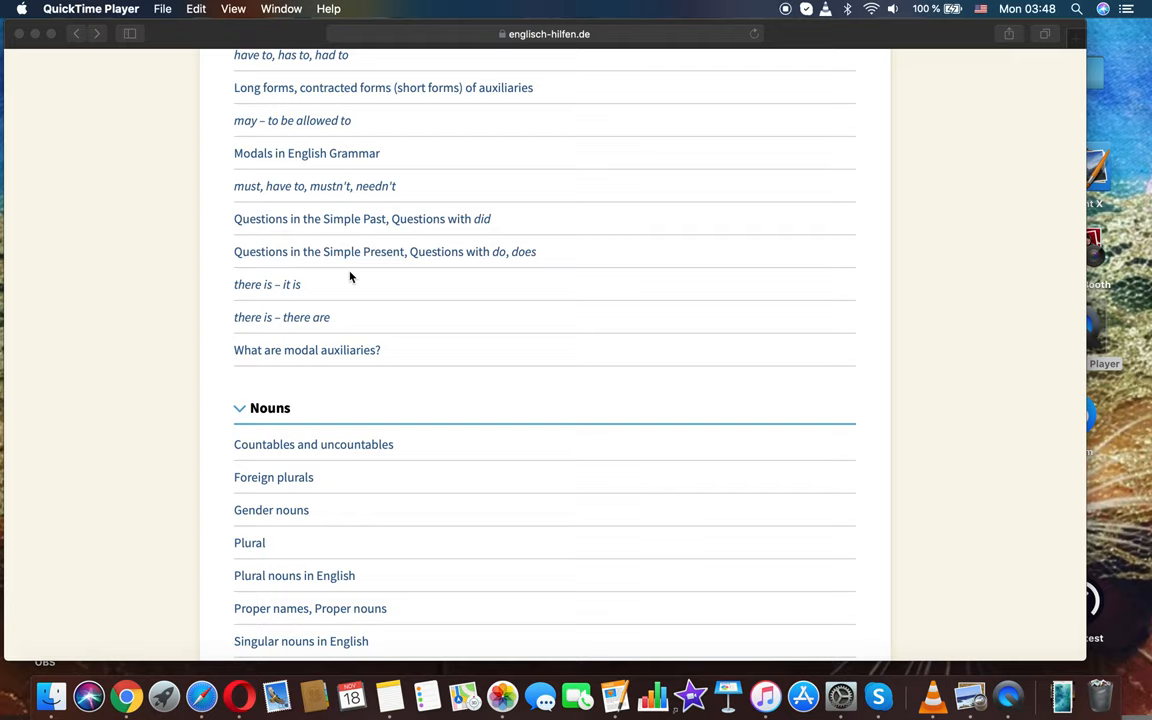
Open the englisch-hilfen.de 'there is – it is' page and scroll to its explanation
scroll(up, 3)
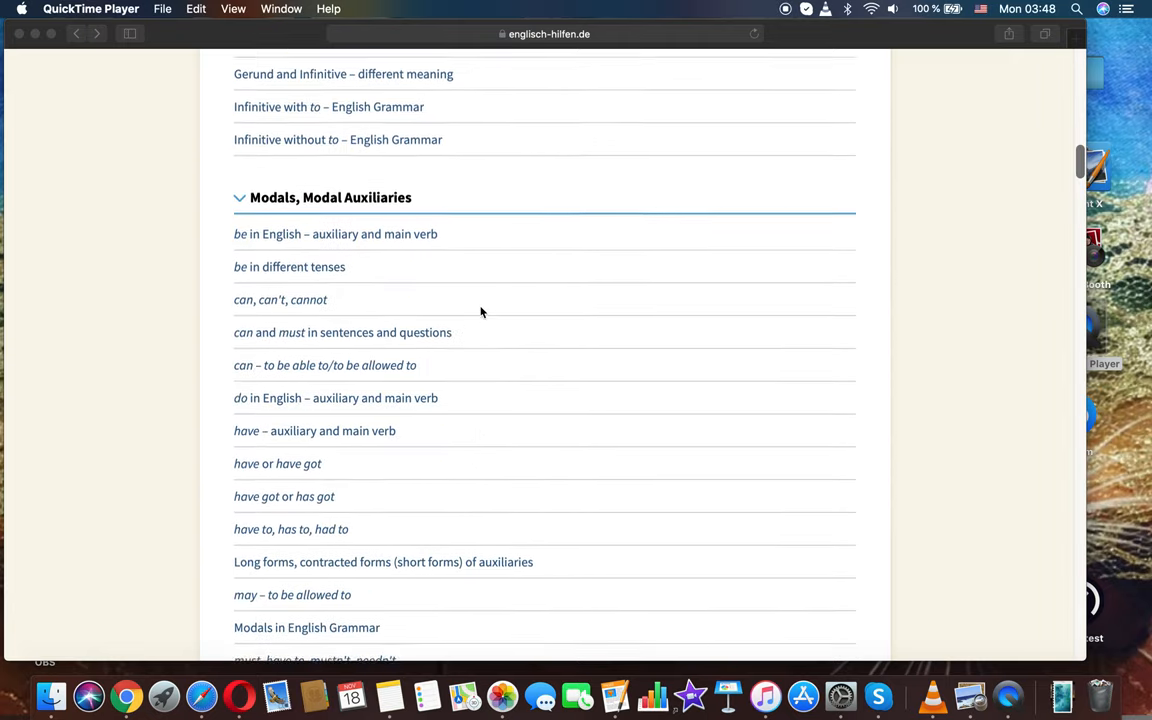
scroll(down, 3)
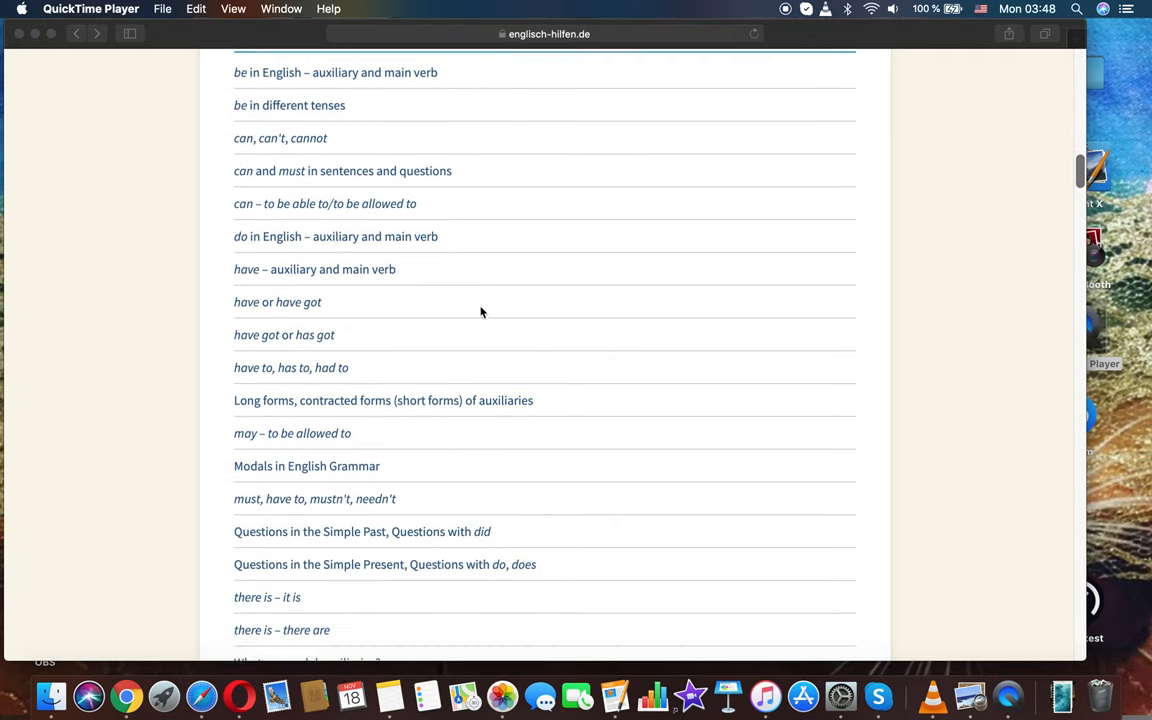
scroll(down, 3)
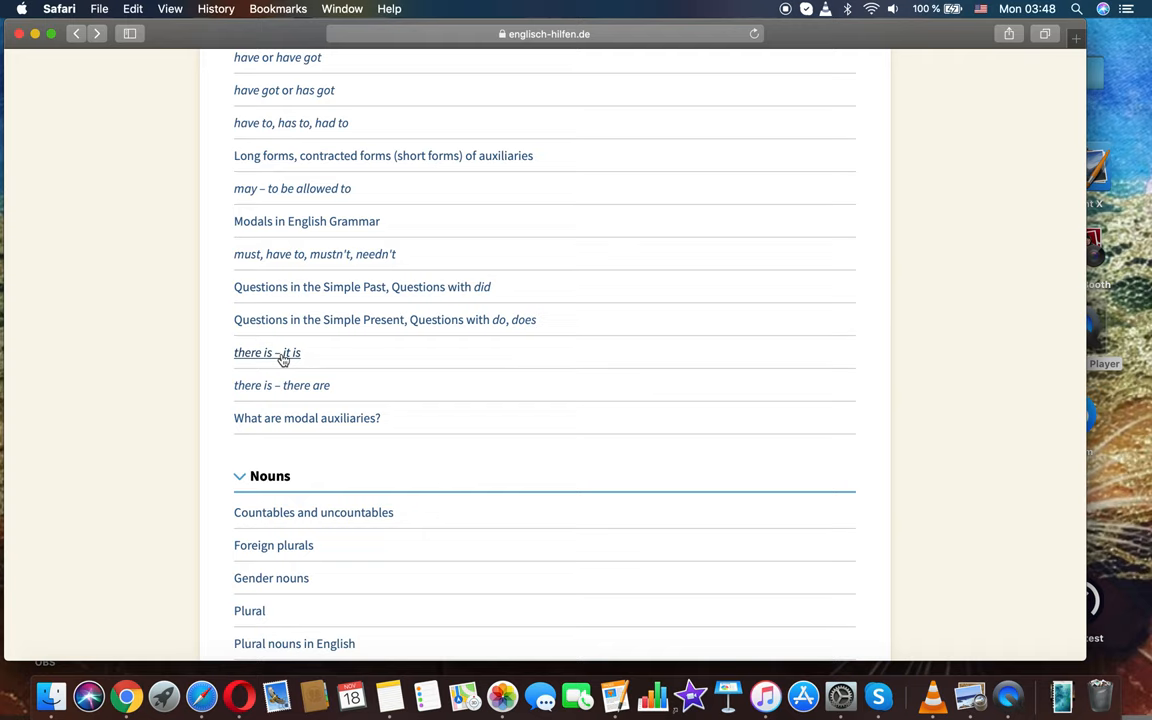
click(267, 352)
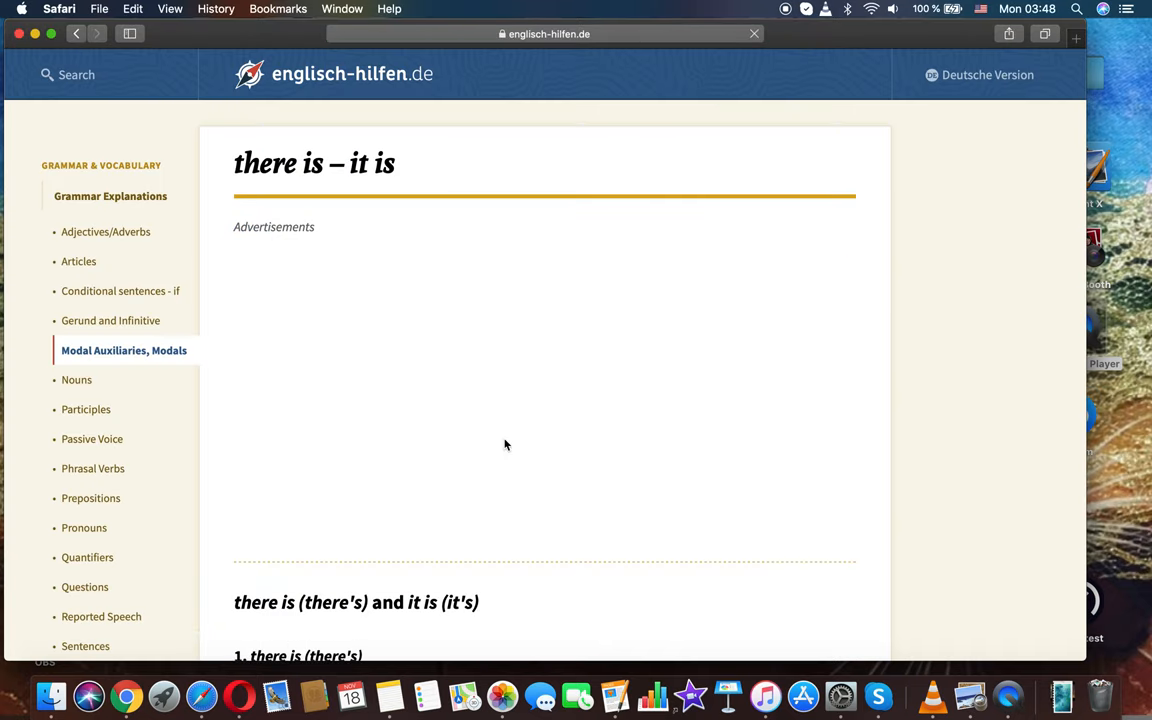
scroll(down, 3)
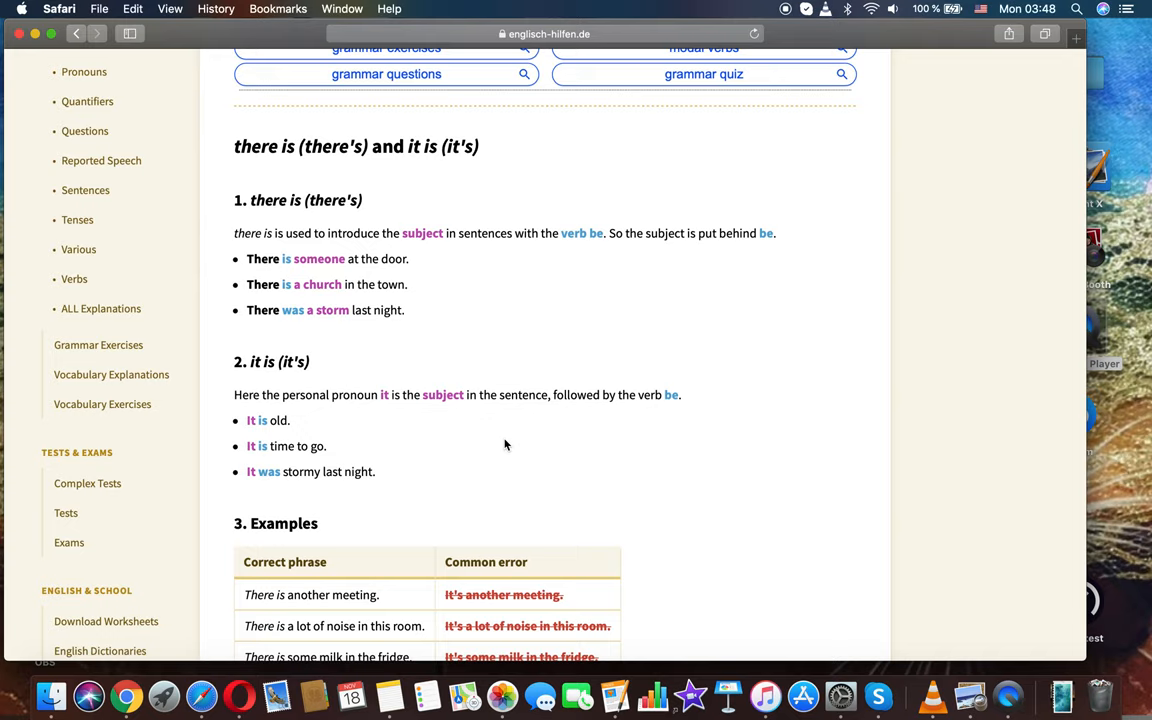
mouse_move(407, 275)
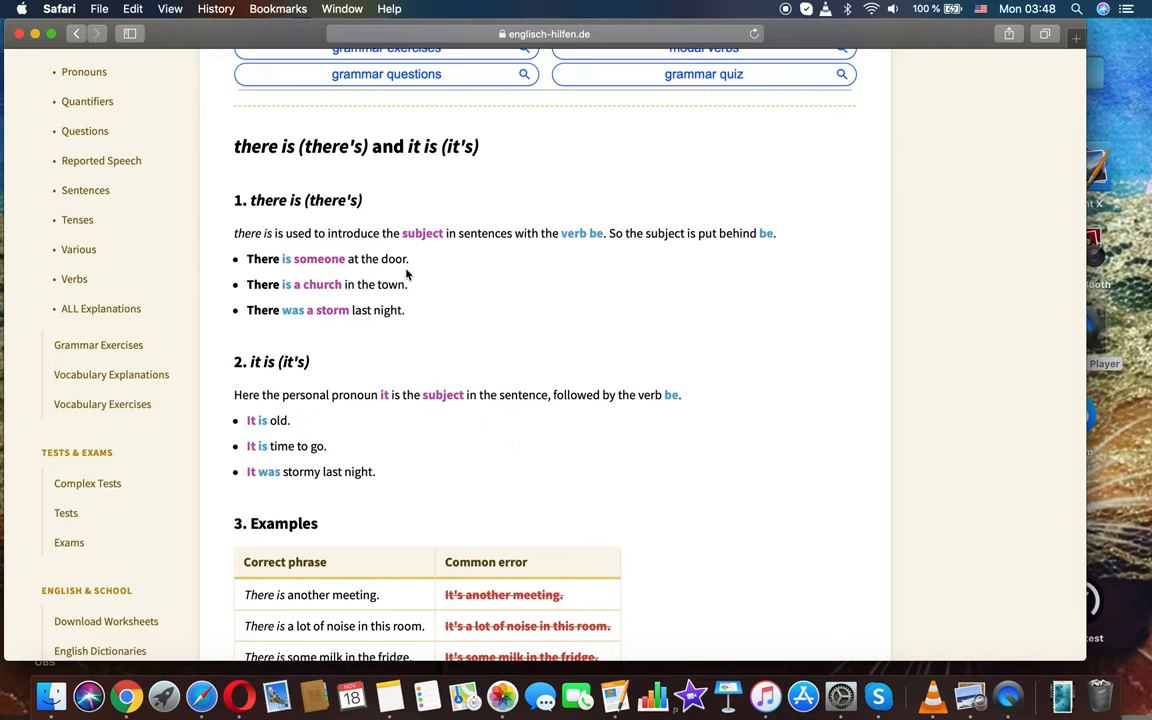
mouse_move(231, 301)
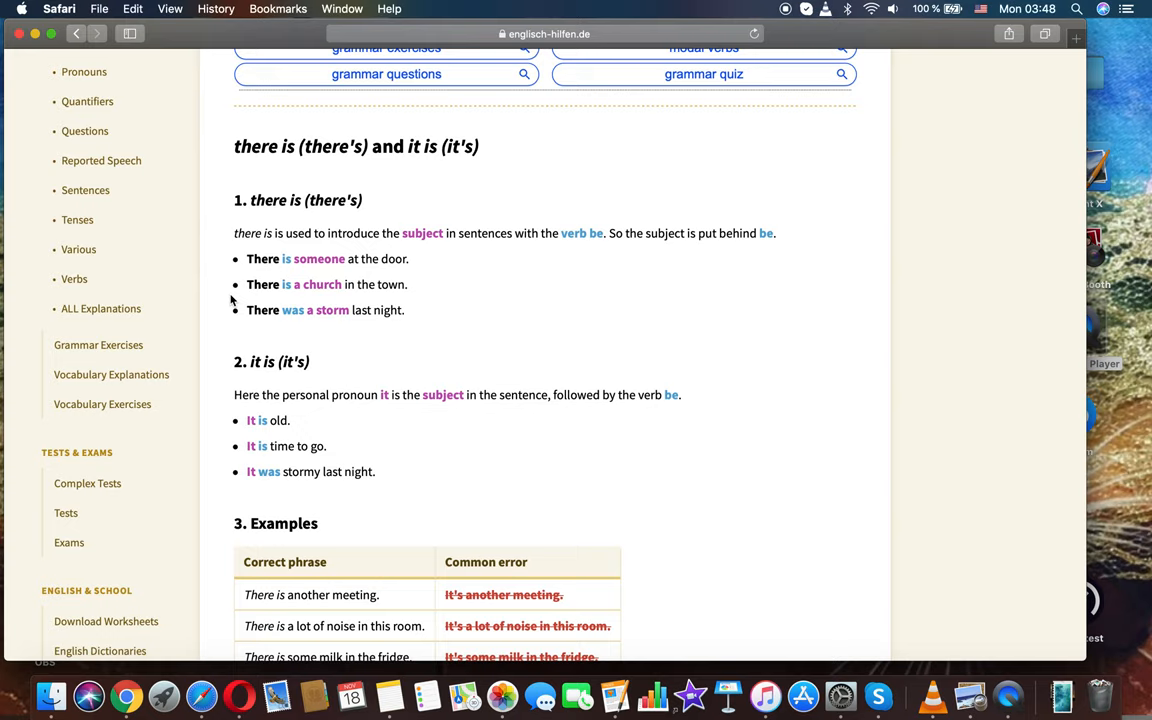
mouse_move(241, 326)
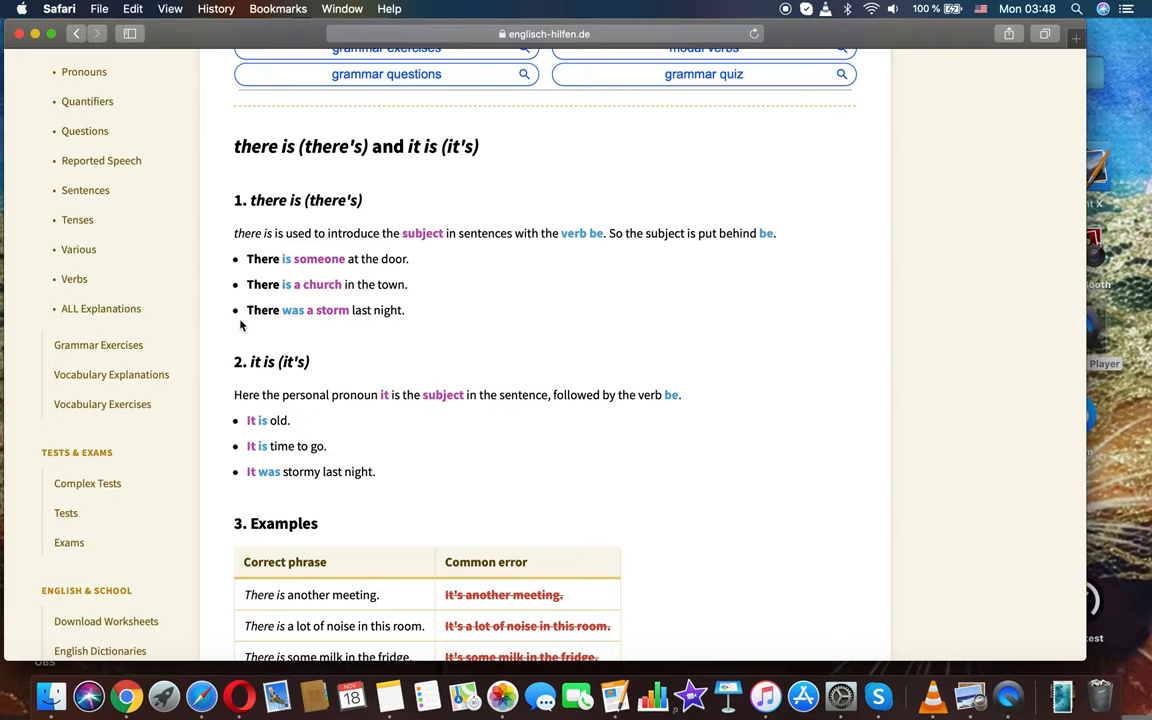
mouse_move(395, 420)
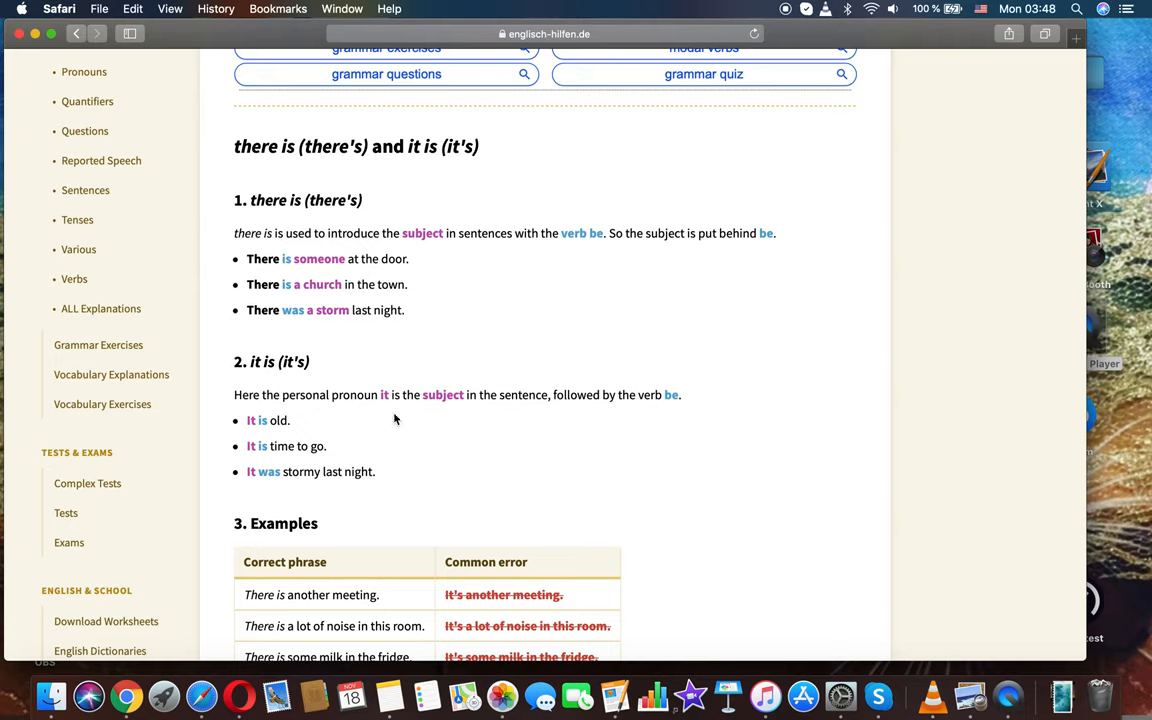
scroll(down, 3)
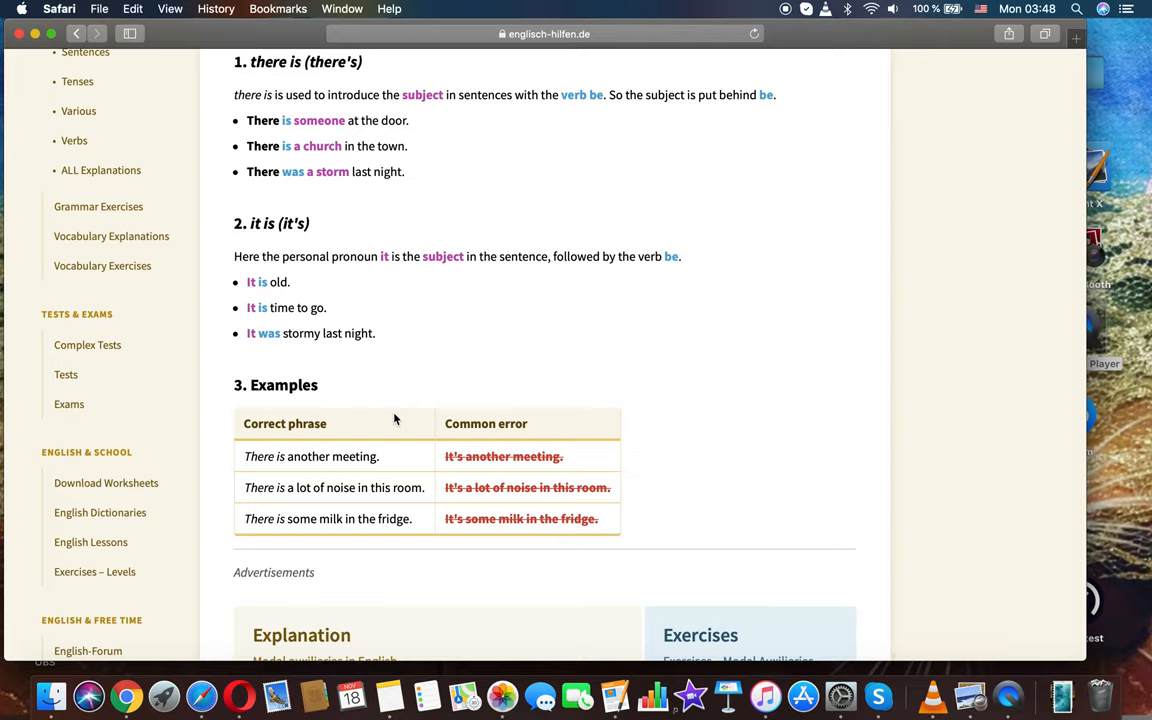
scroll(down, 3)
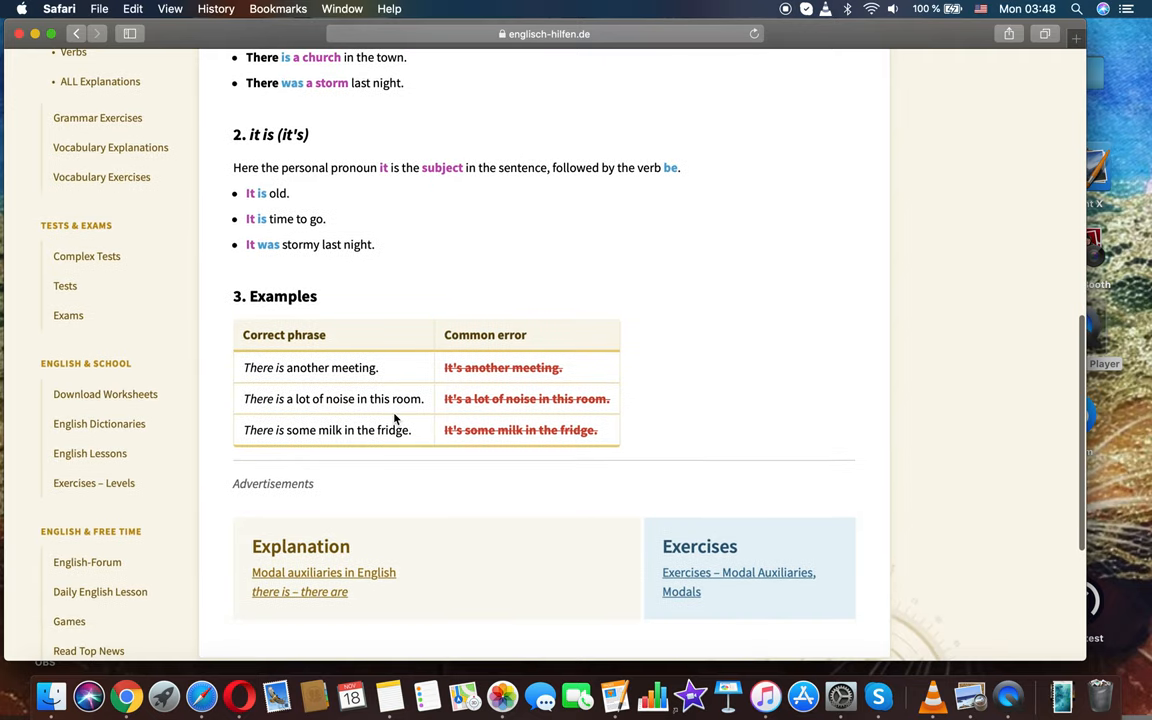
scroll(down, 3)
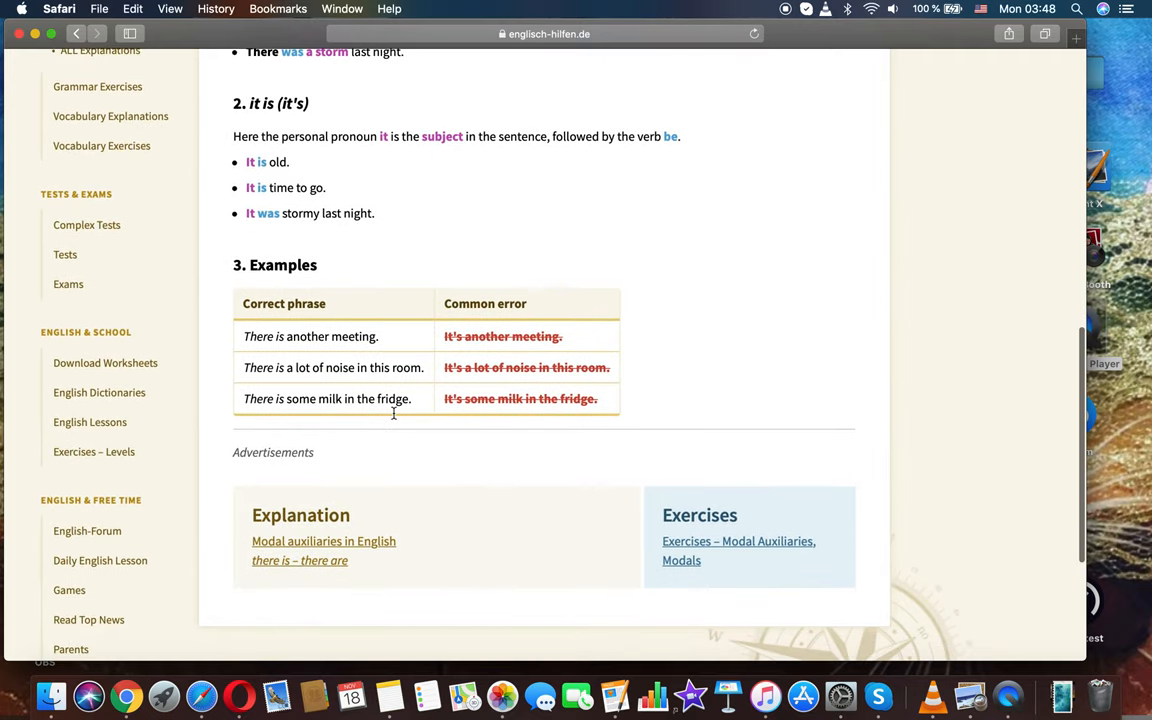
scroll(down, 3)
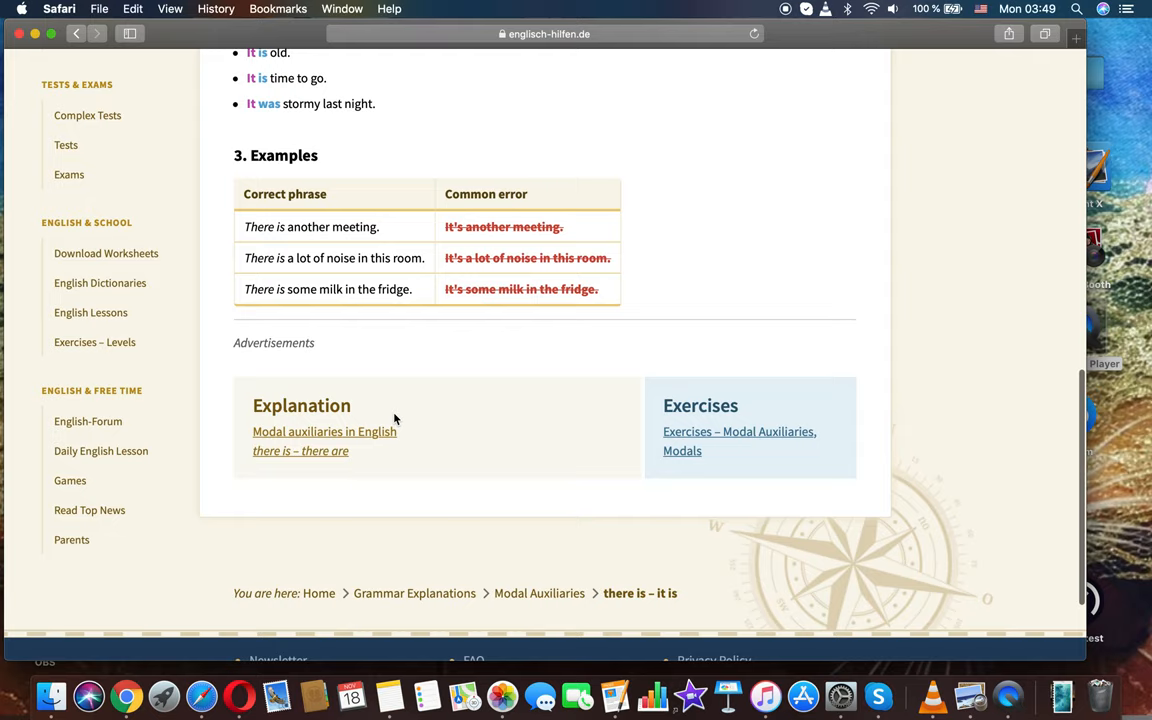
mouse_move(810, 677)
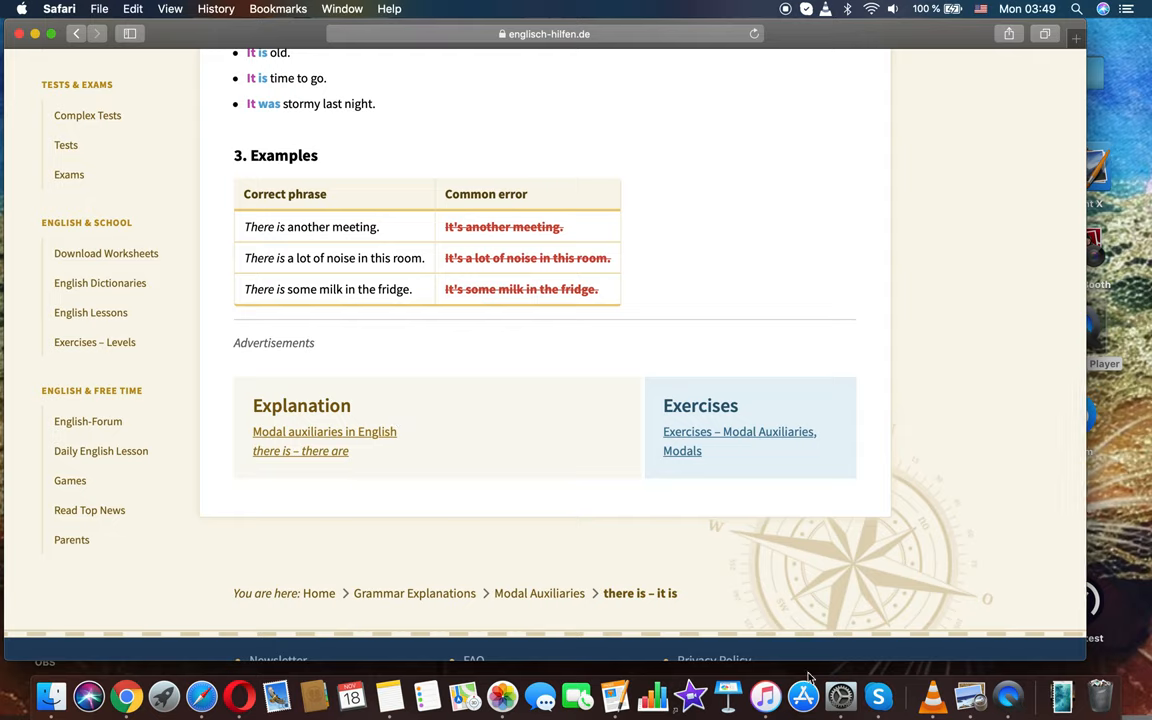